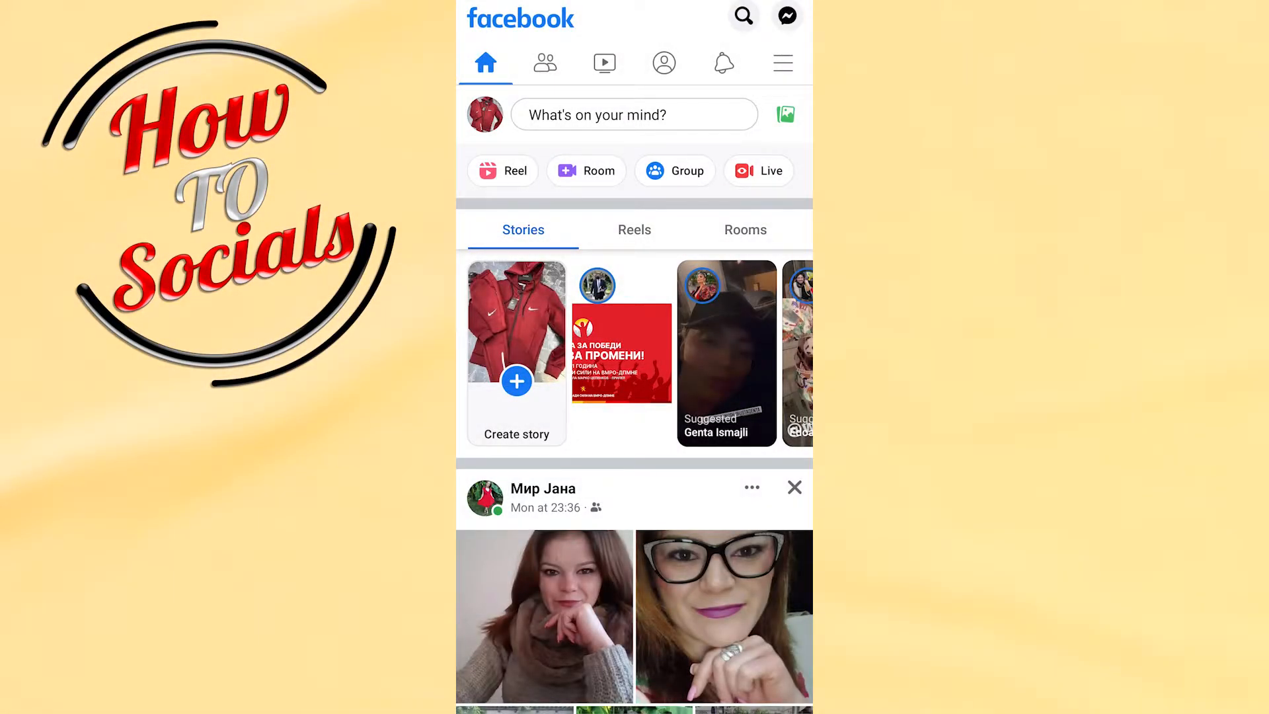
Step: Open Settings from the Facebook menu's Settings & privacy section
left_click(782, 62)
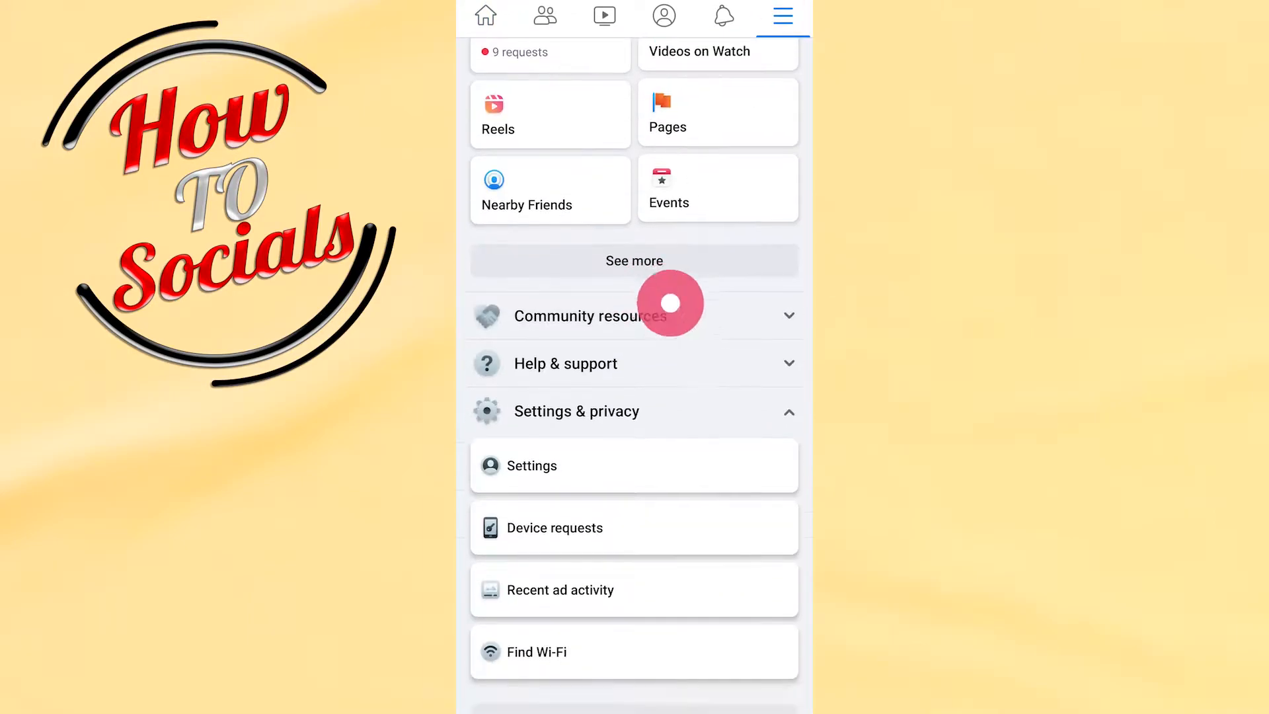
left_click(530, 465)
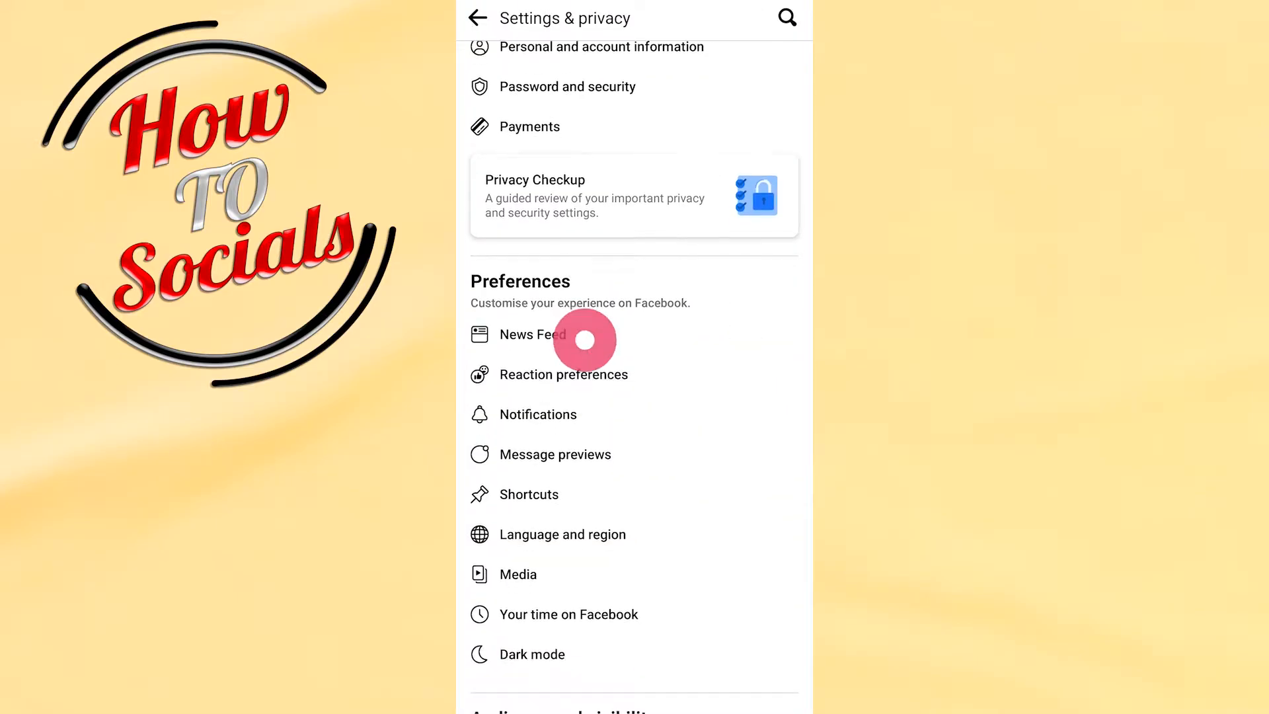
Step: Scroll the Settings & privacy page down to the Your information section
scroll("down", 3)
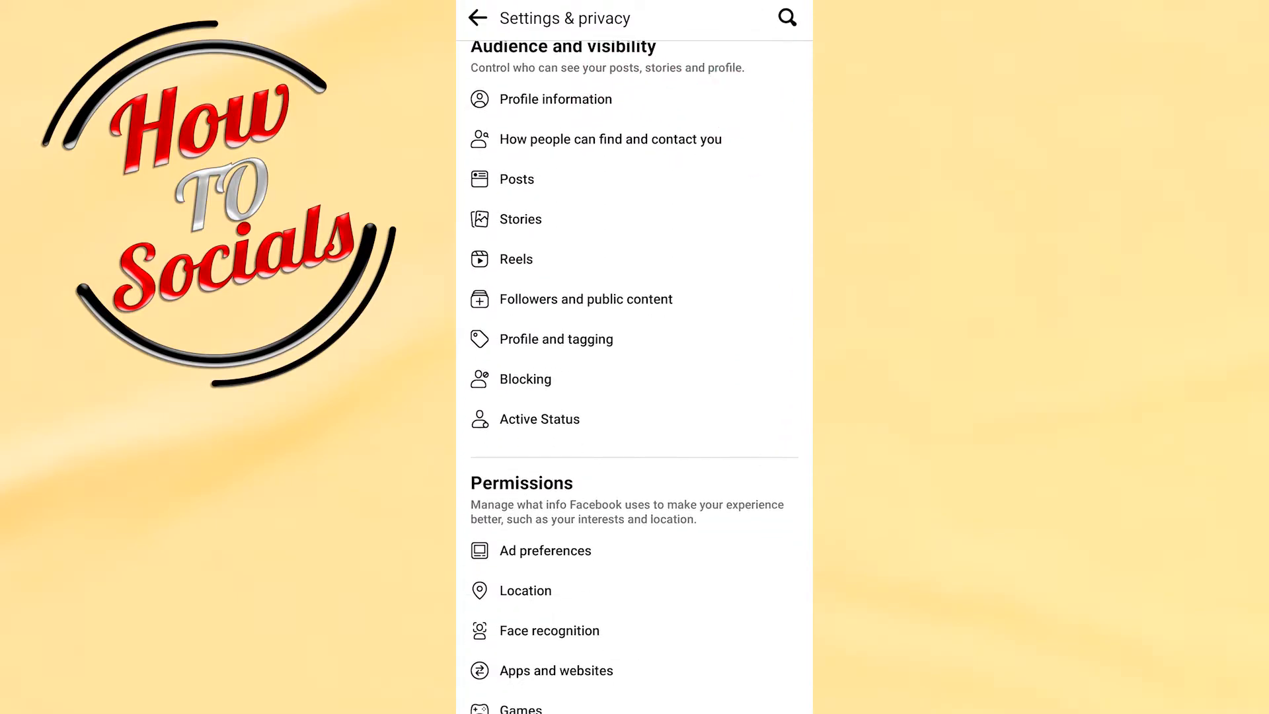
scroll("down", 3)
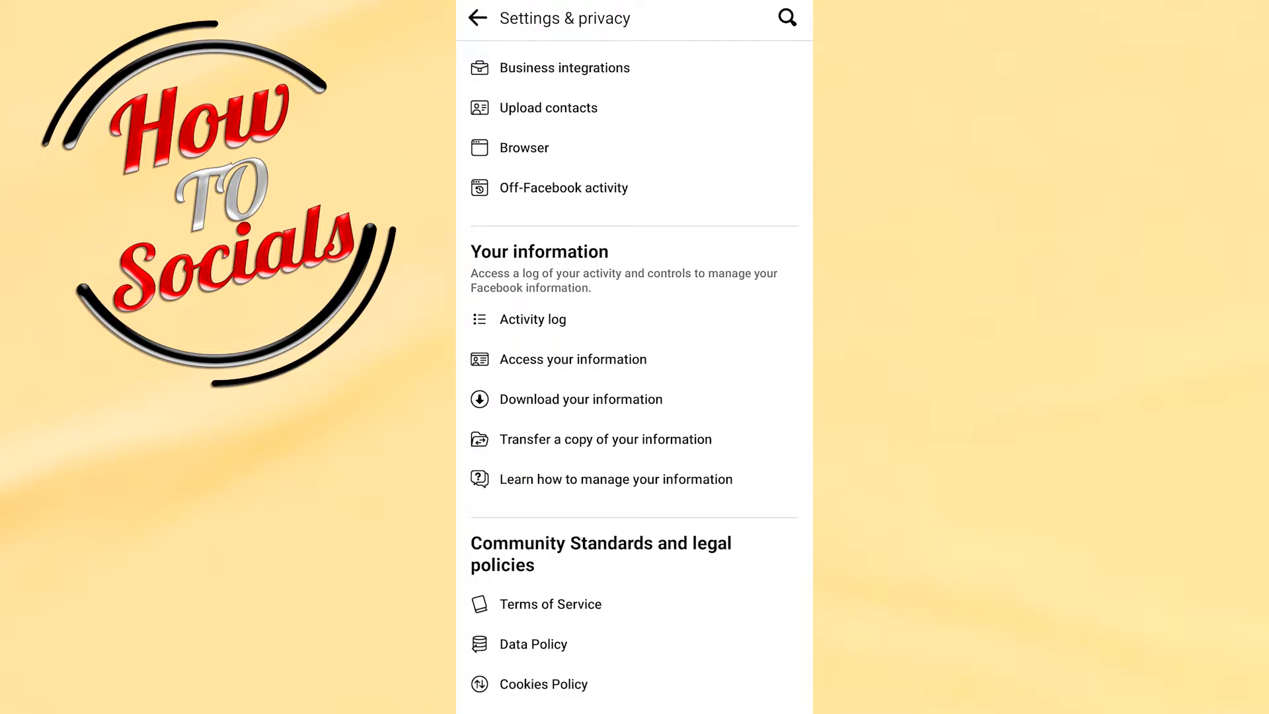
Step: Open Download your information and view Available Copies, which lists no copies yet
left_click(580, 399)
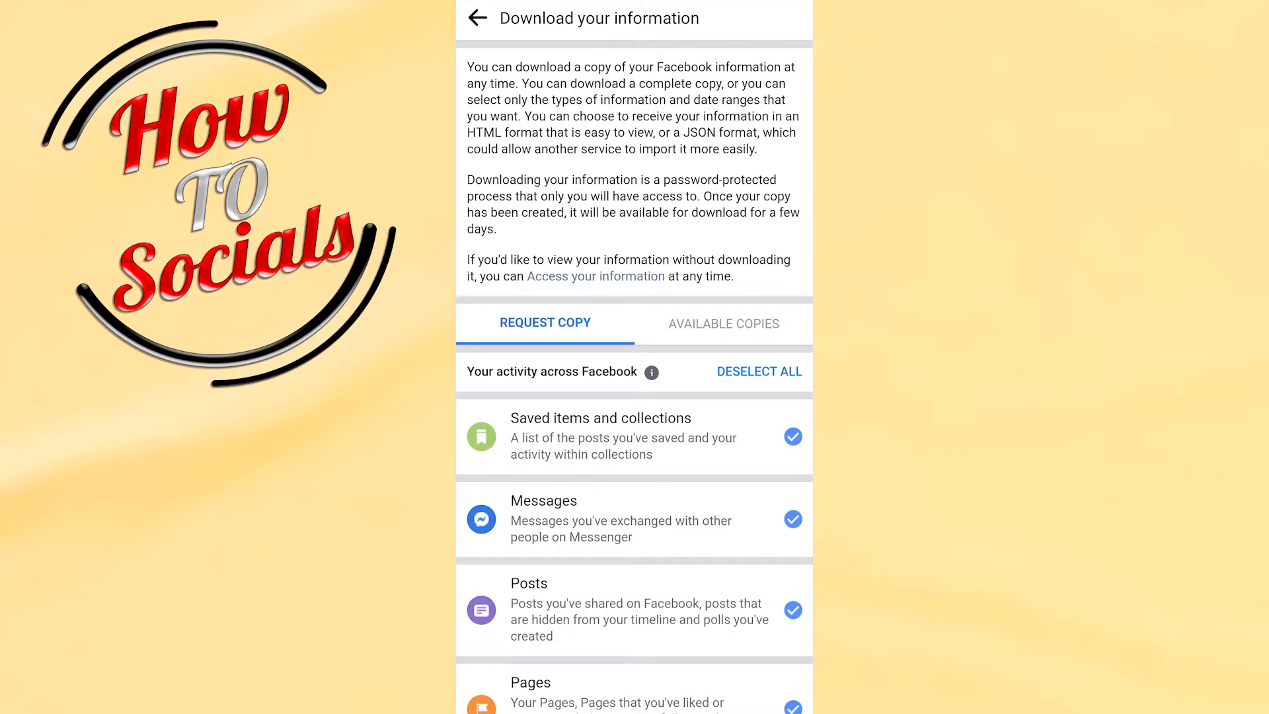
left_click(722, 323)
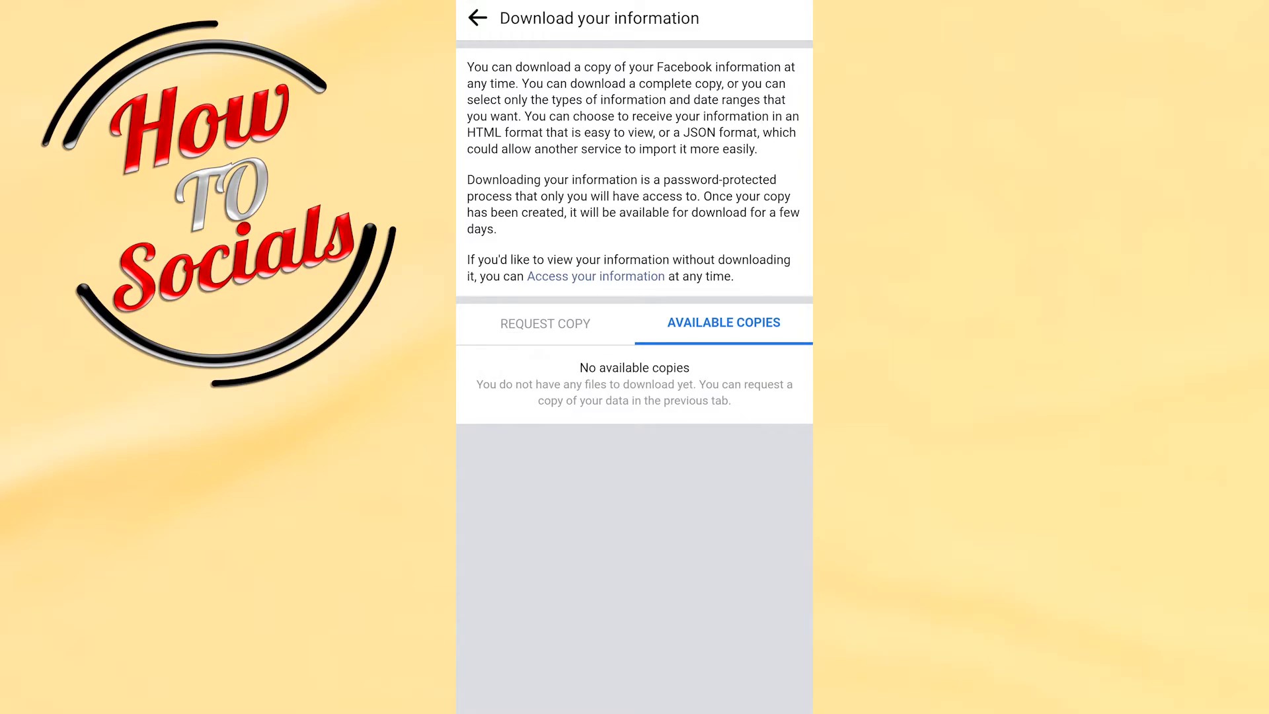
Step: Switch to the Request Copy tab showing Saved items, Messages, Posts and other categories checked
left_click(545, 323)
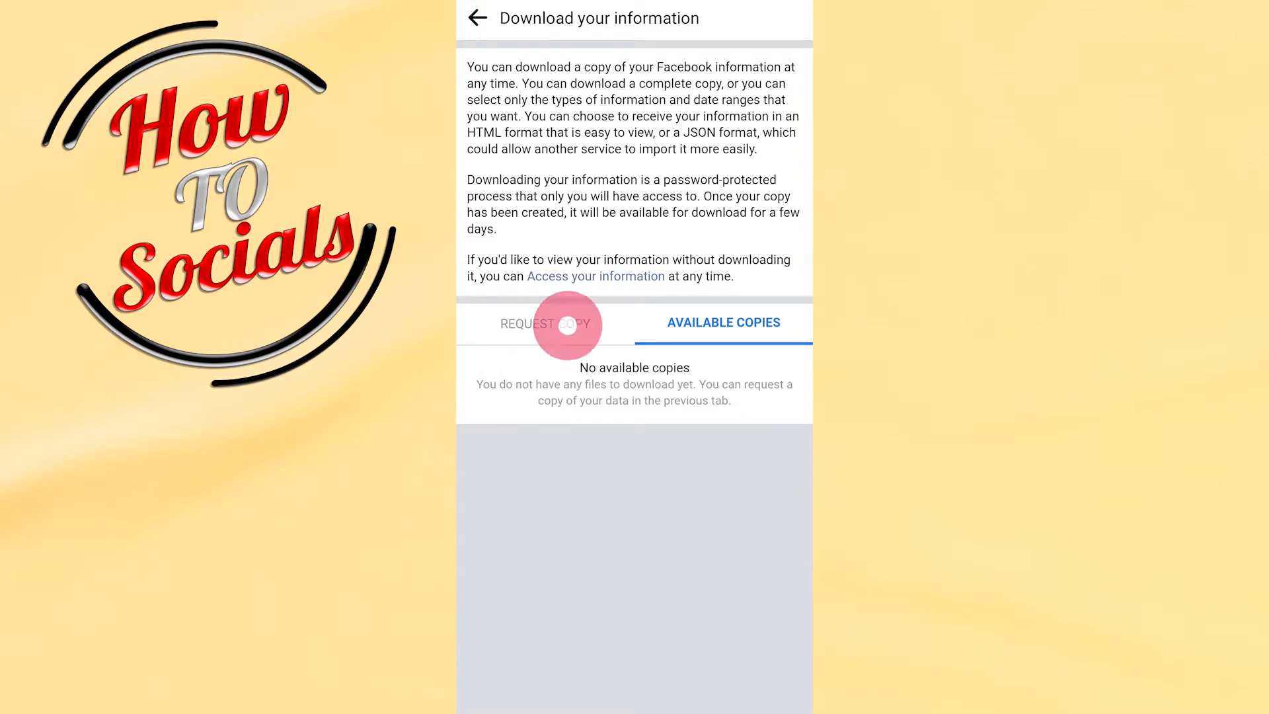
left_click(545, 324)
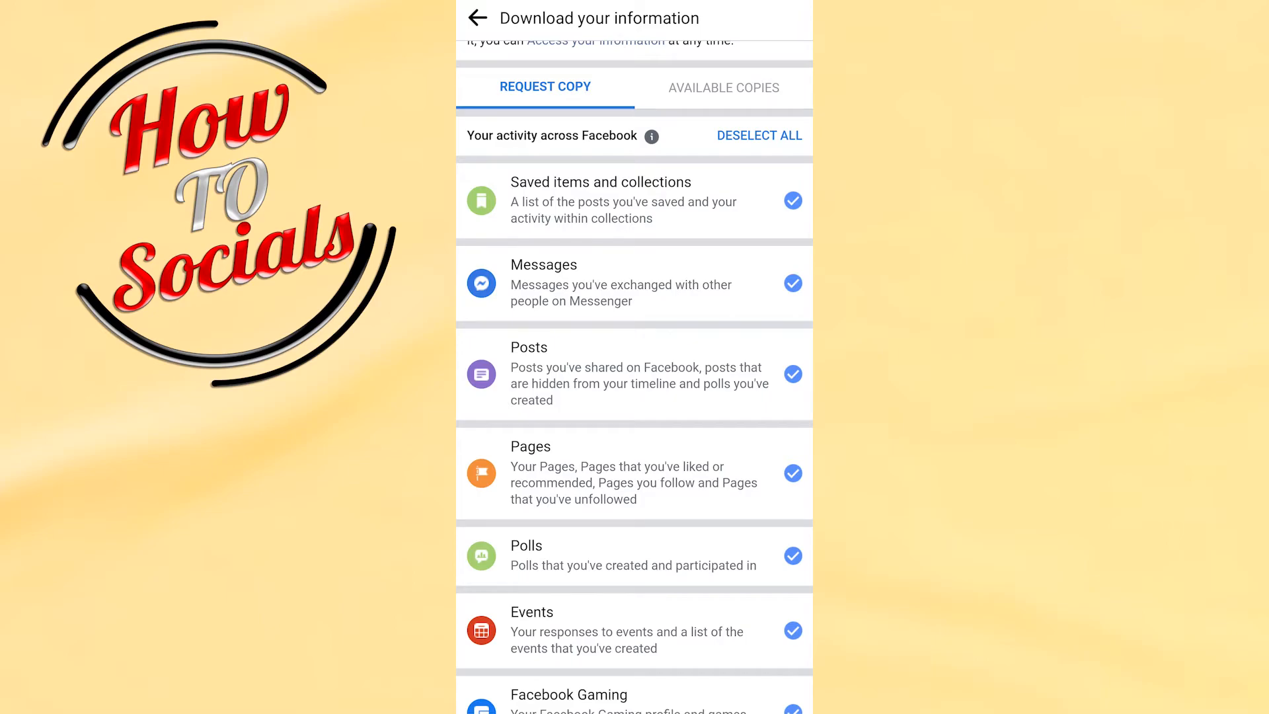
Step: Scroll through the ticked categories to Date range, HTML format and high media quality
scroll("down", 3)
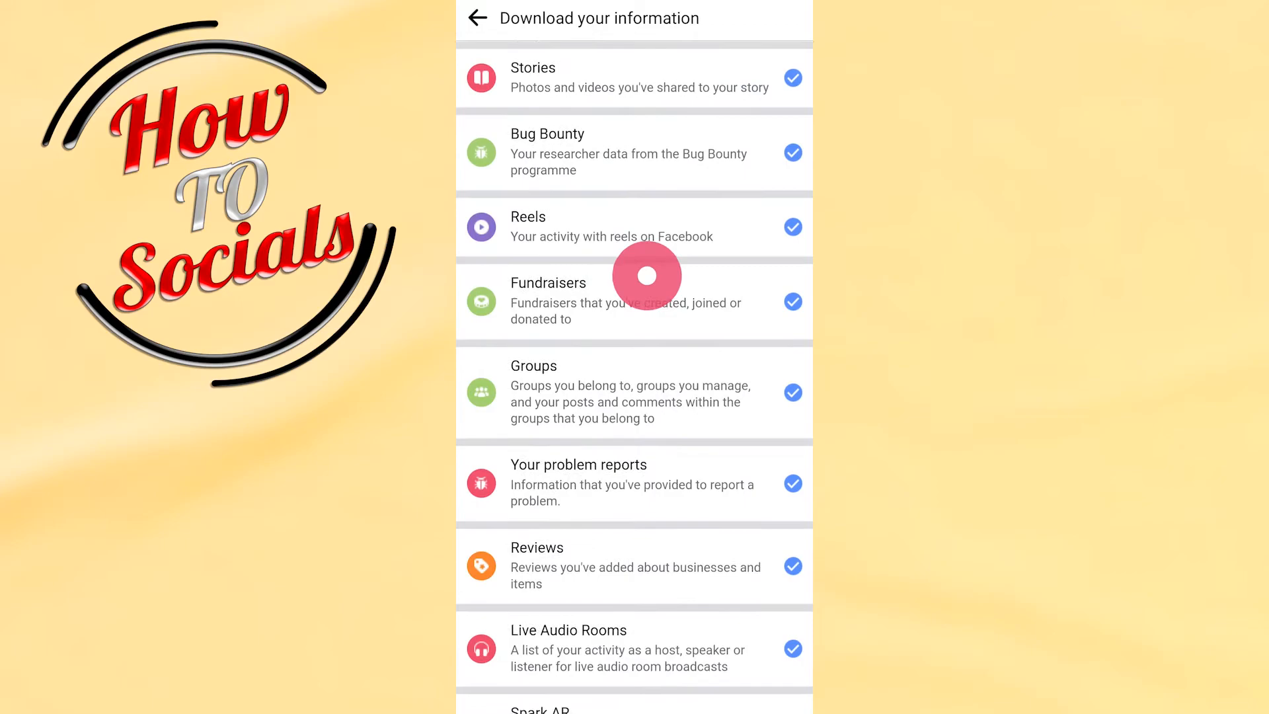
scroll("down", 3)
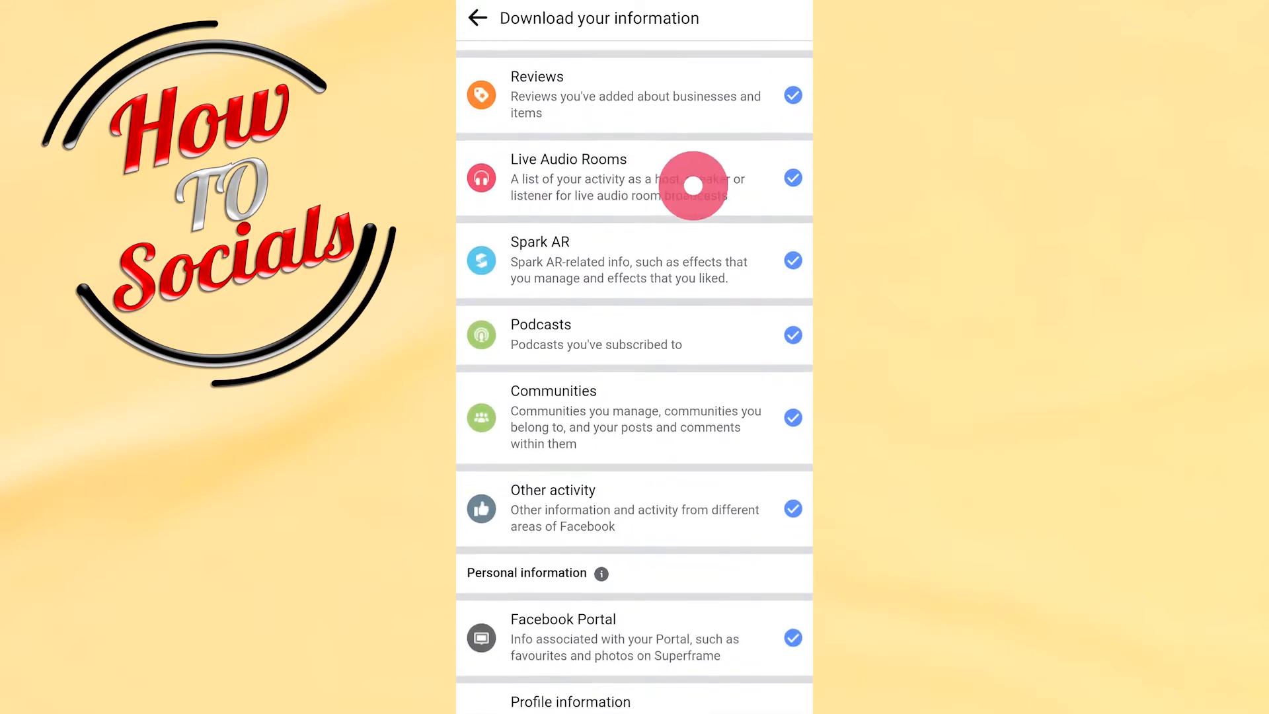
scroll("down", 3)
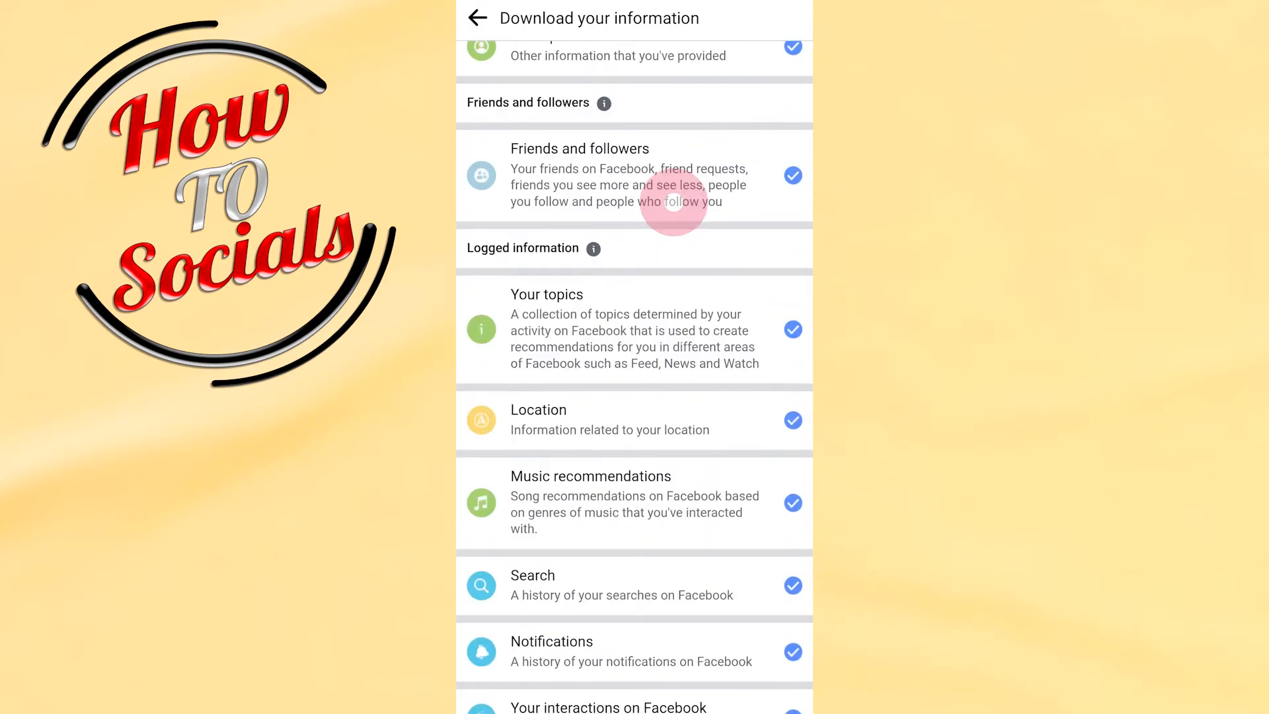
scroll("down", 3)
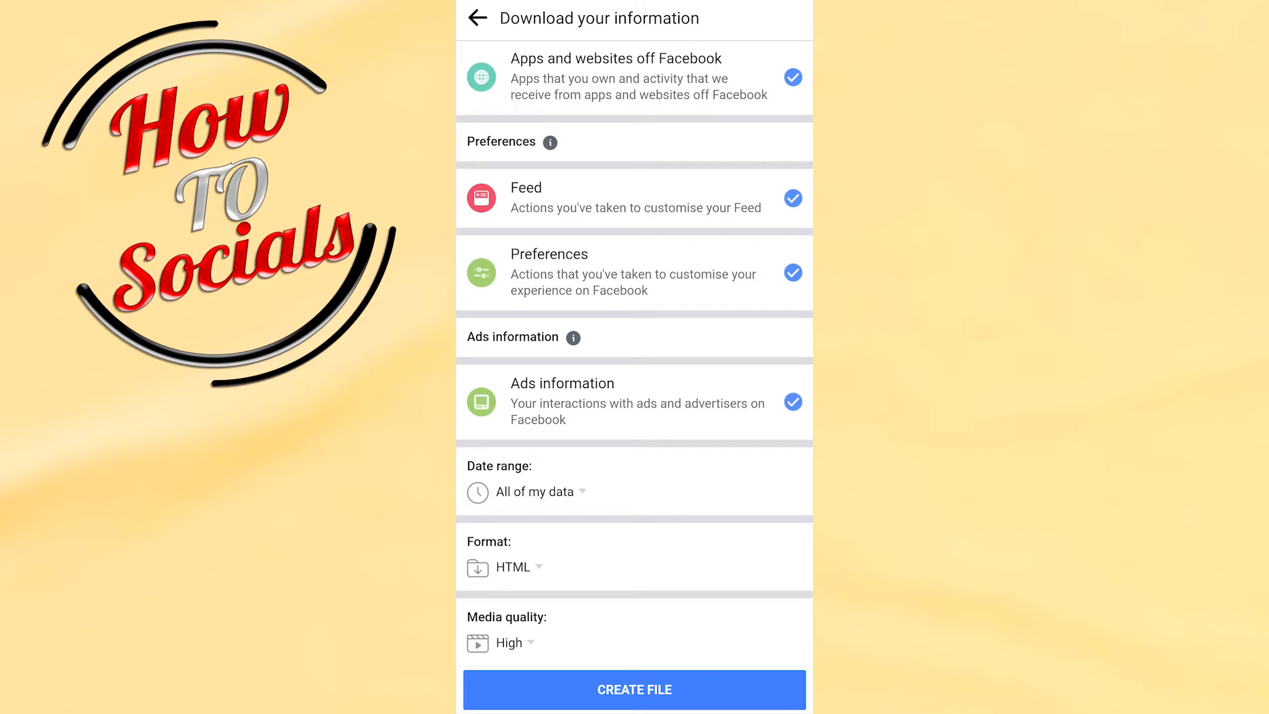
Step: Create the file and confirm the HTML copy appears as pending under Available Copies
left_click(634, 689)
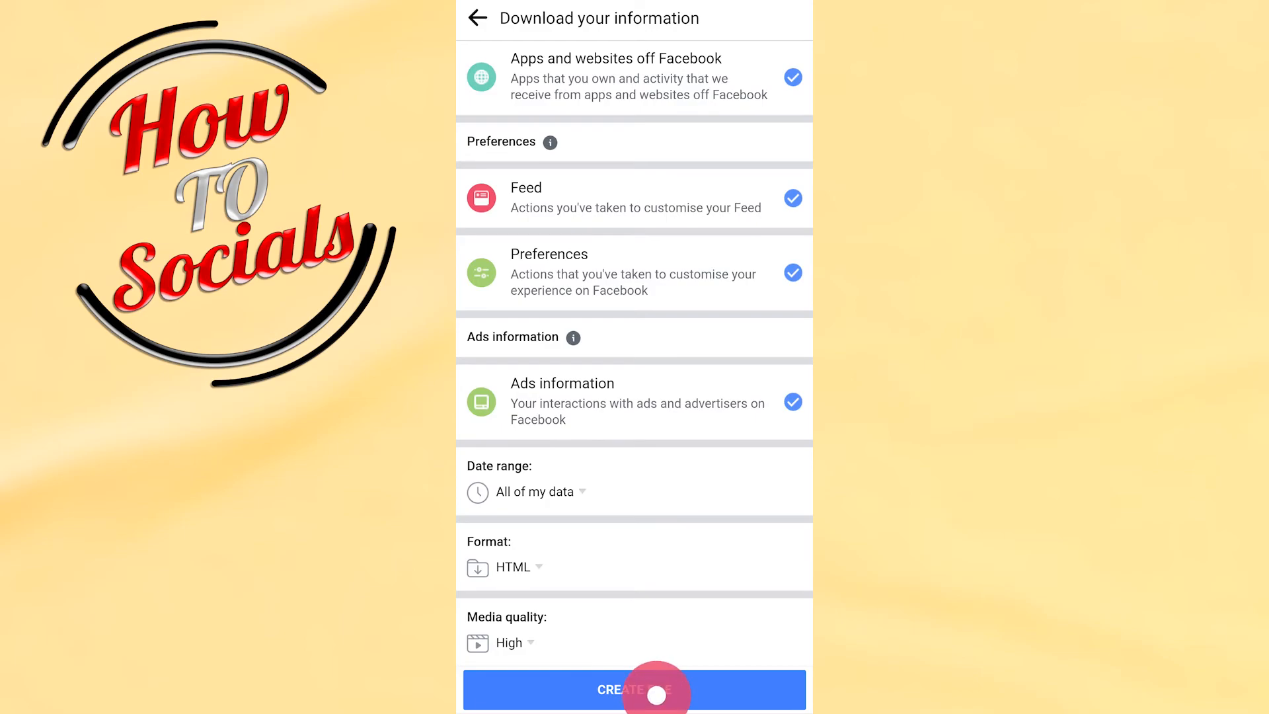
left_click(634, 690)
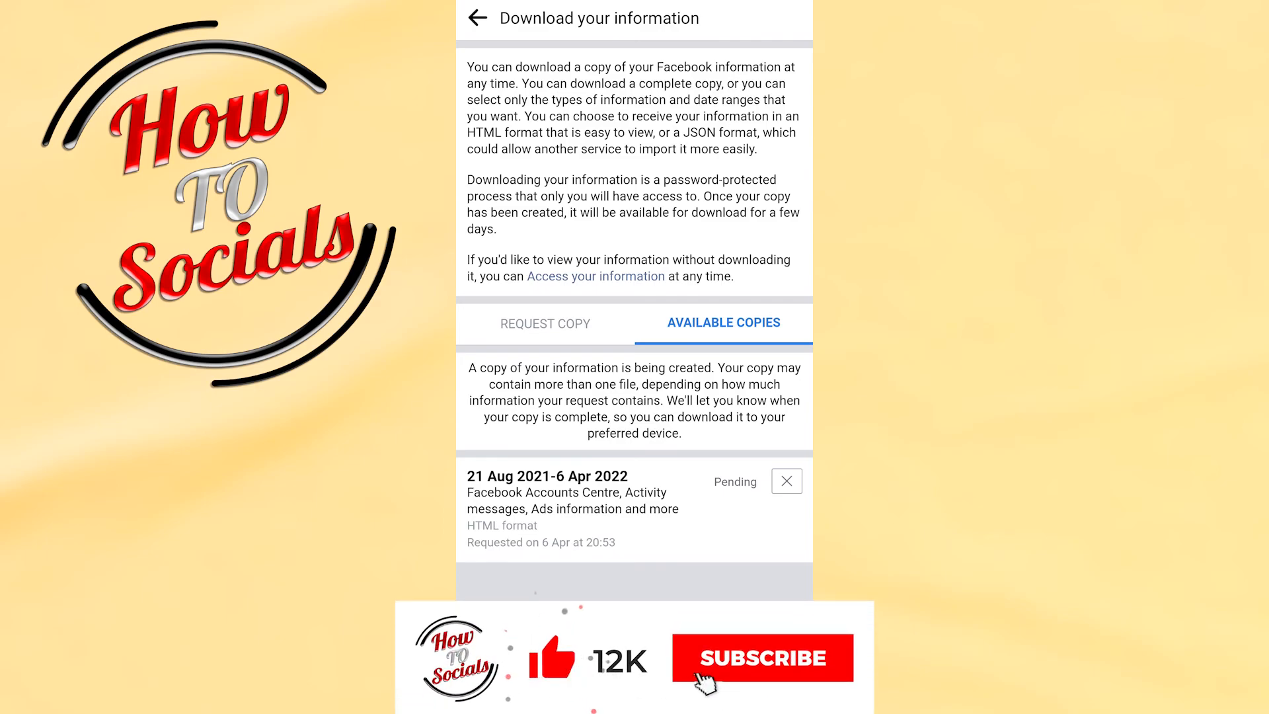
left_click(760, 657)
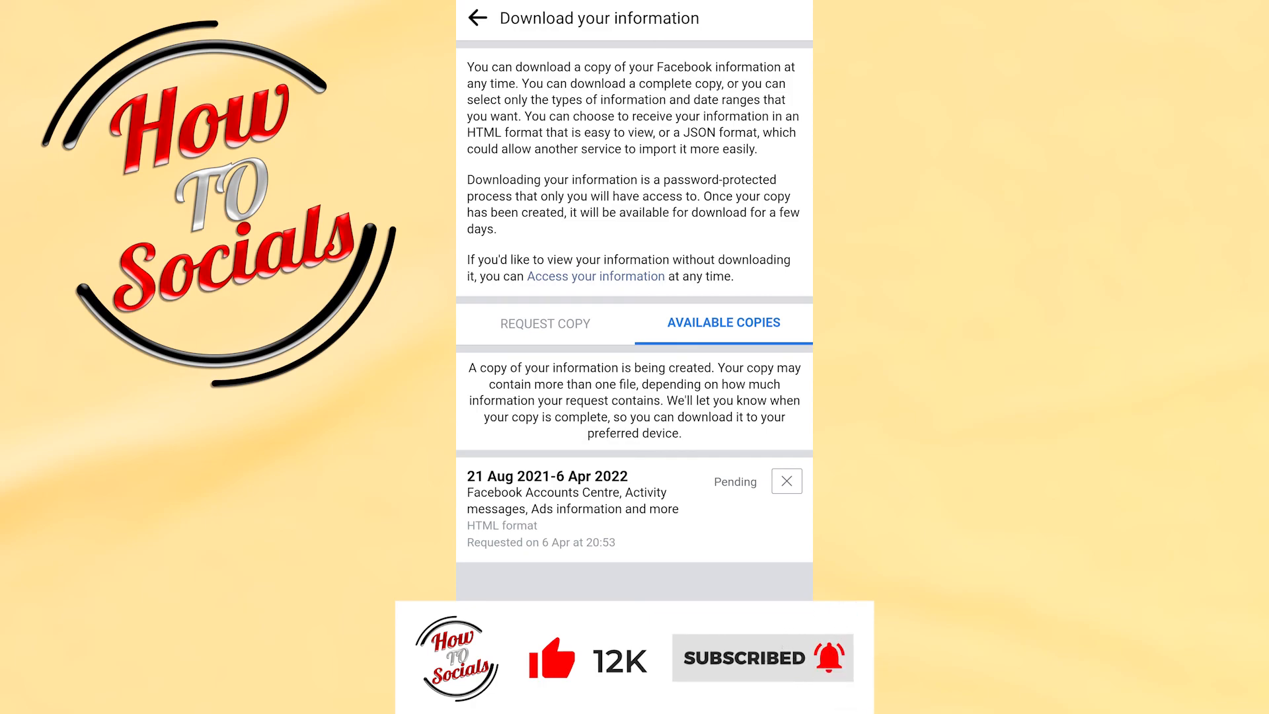